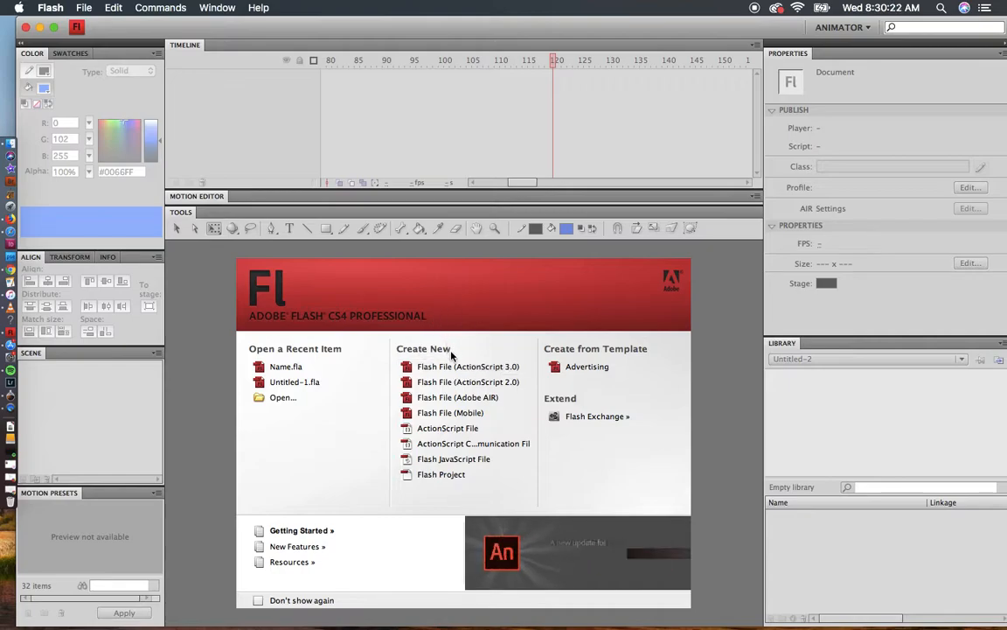
Create a new Flash File (ActionScript 3.0) and pick the Text tool for a blue, size-180 letter J.
left_click(469, 368)
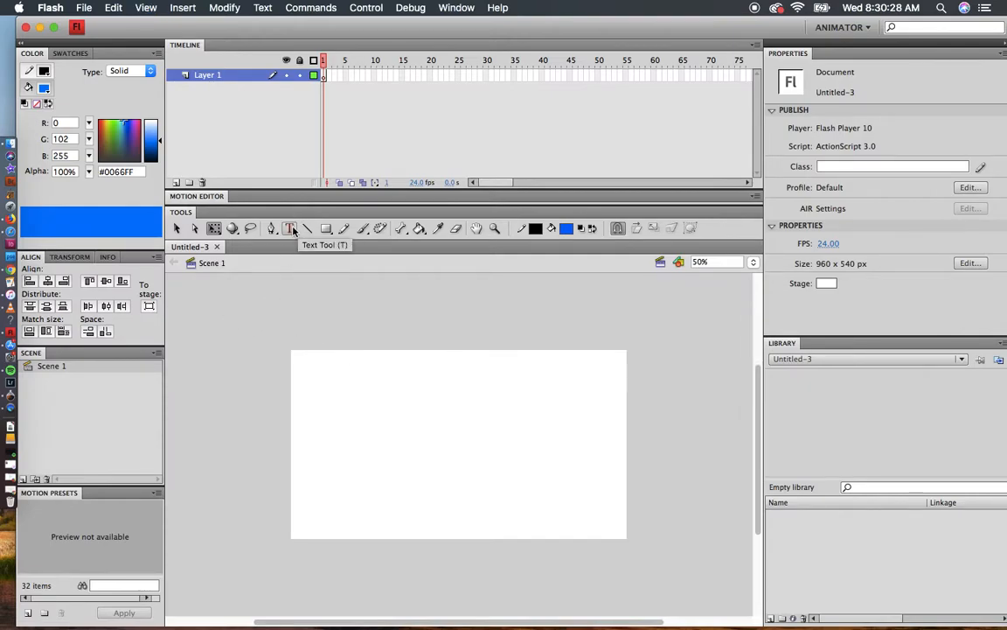
left_click(291, 227)
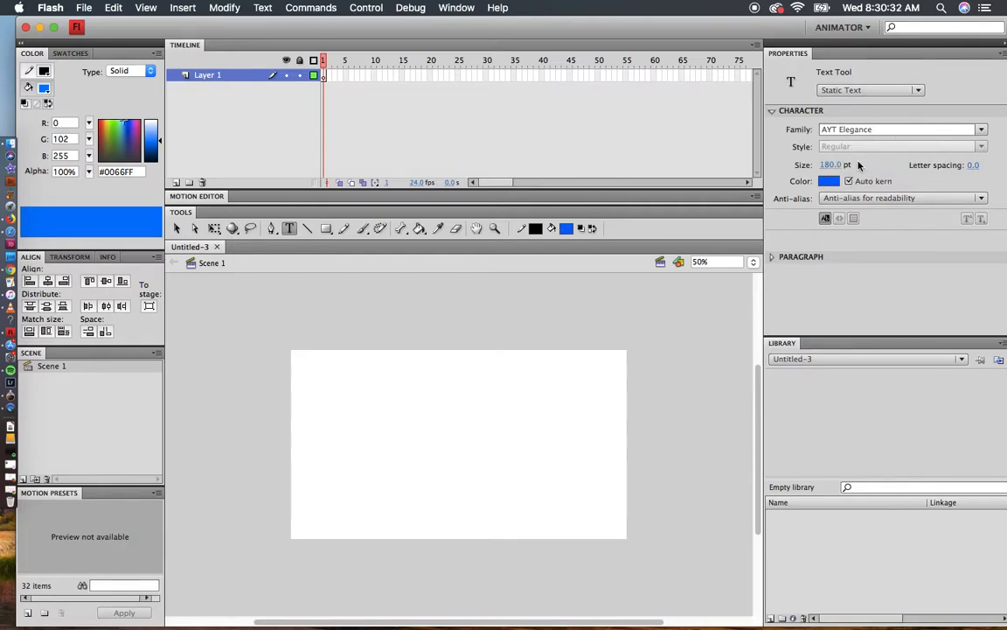
mouse_move(239, 510)
type("J")
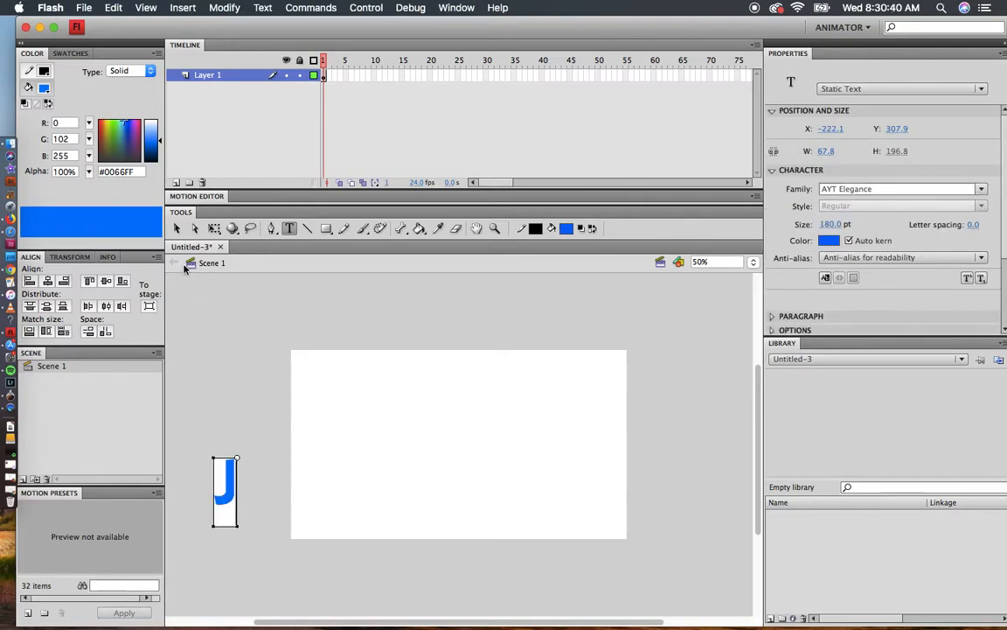
Convert the selected letter J into a Movie Clip symbol via Modify > Convert to Symbol.
left_click(177, 227)
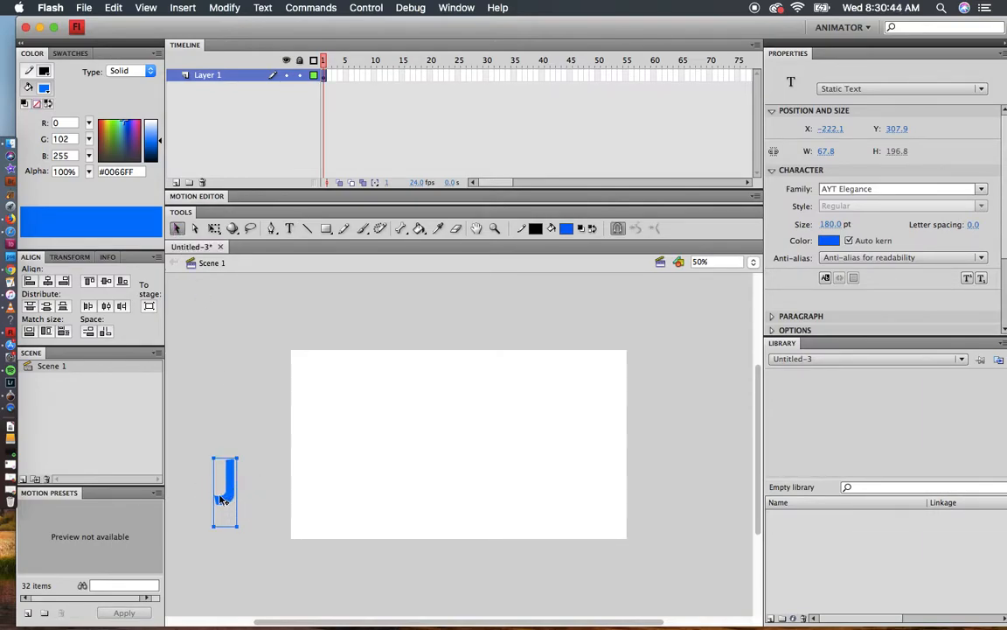
left_click(224, 7)
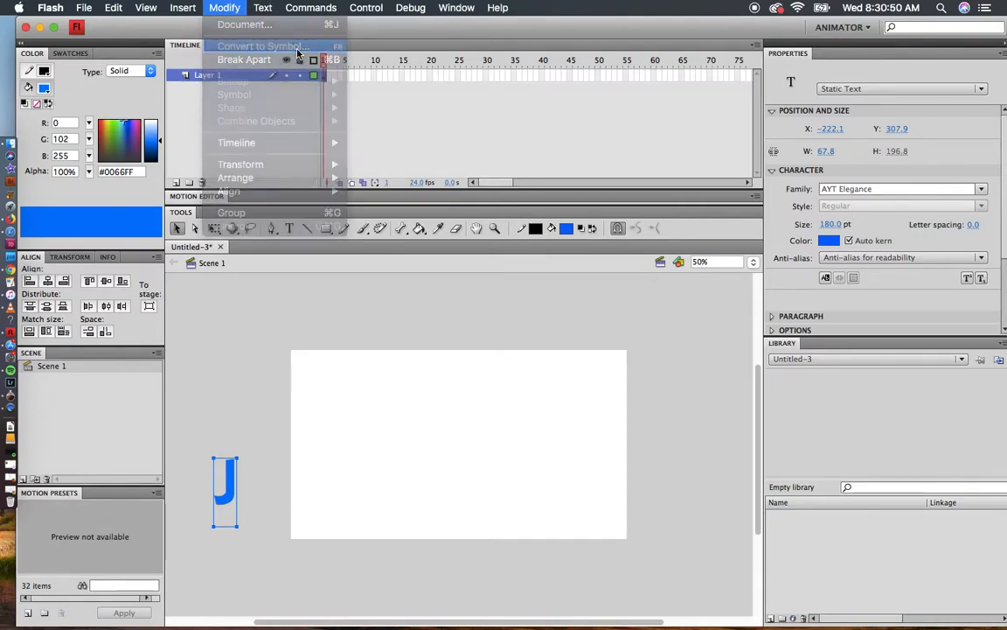
left_click(261, 45)
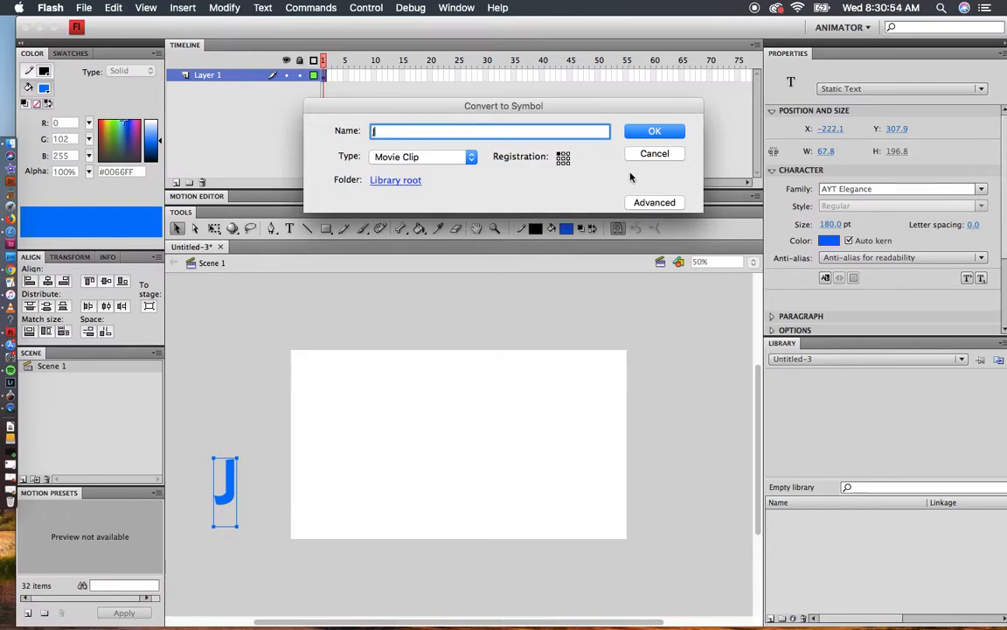
left_click(654, 129)
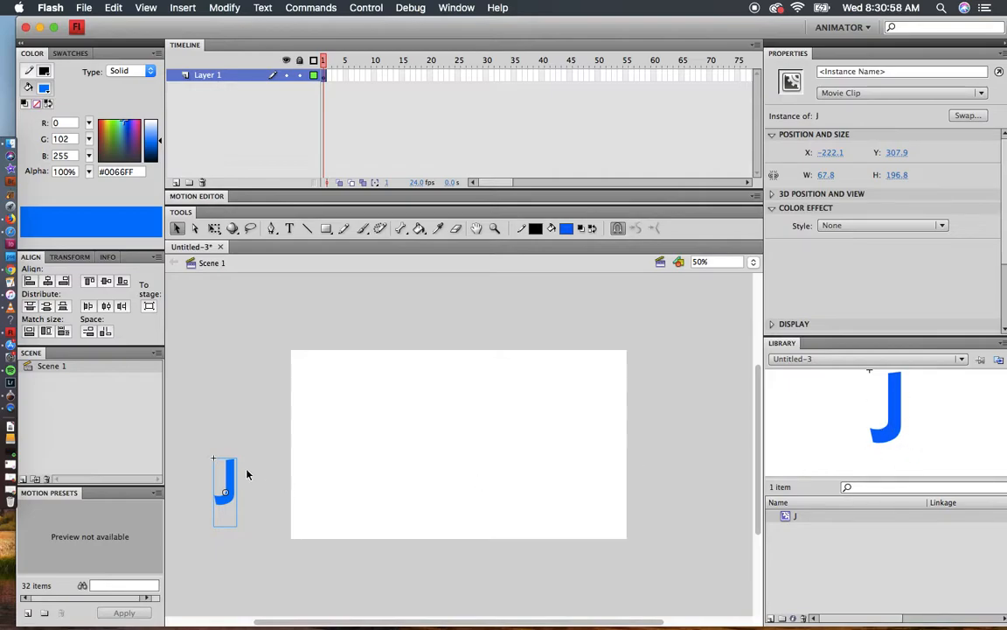
Create a motion tween on the J and reposition it at a later frame so it travels onto the stage.
right_click(223, 490)
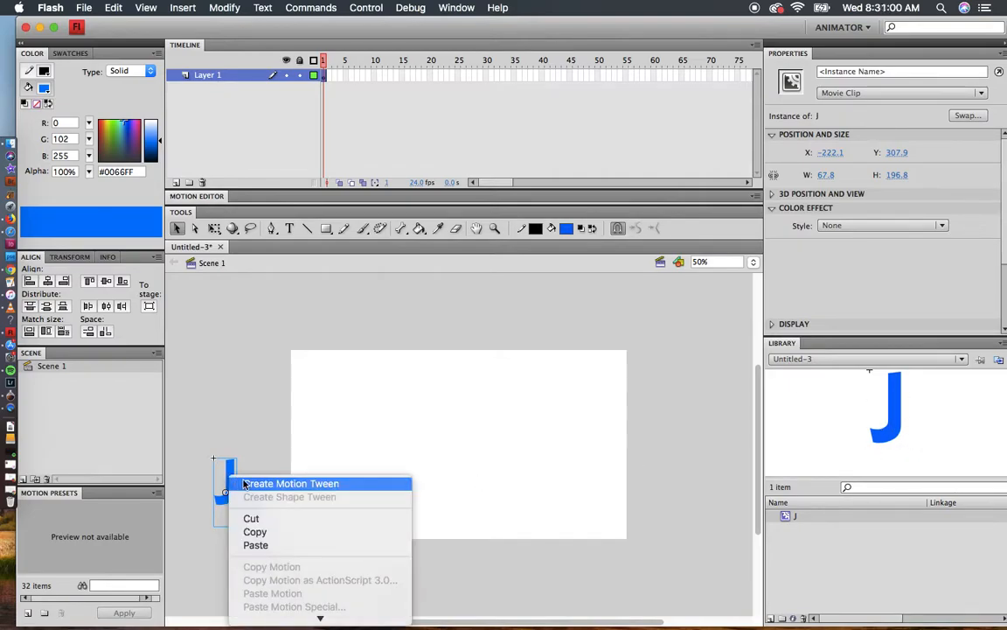
left_click(292, 482)
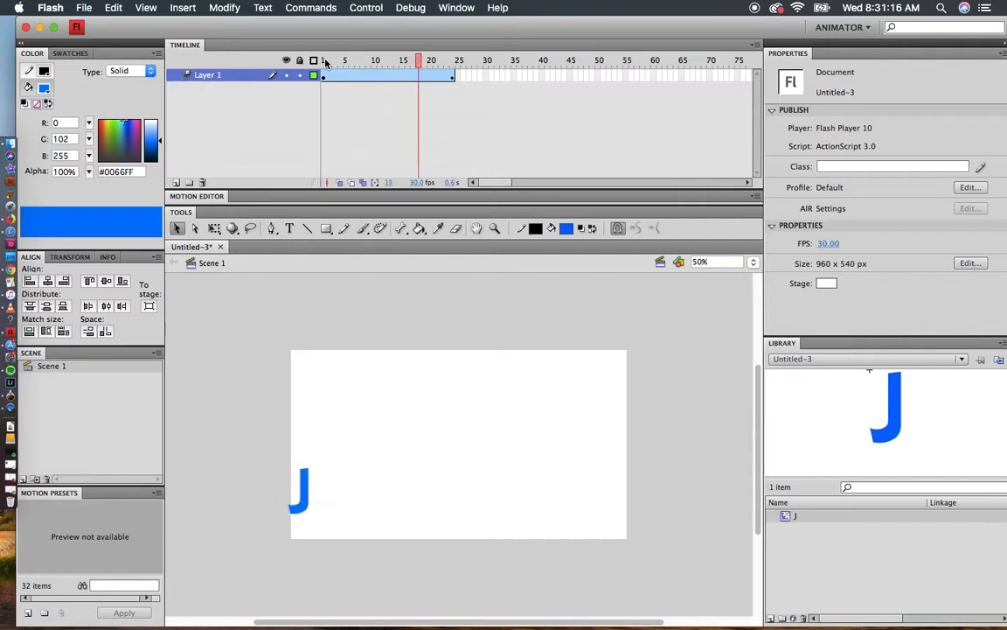
left_click(453, 60)
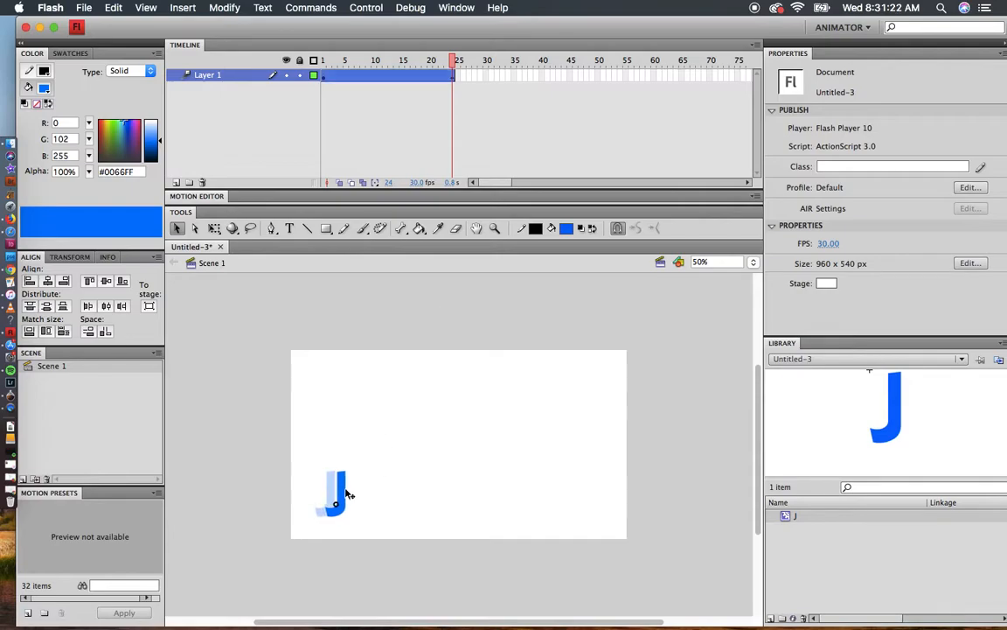
left_click(332, 494)
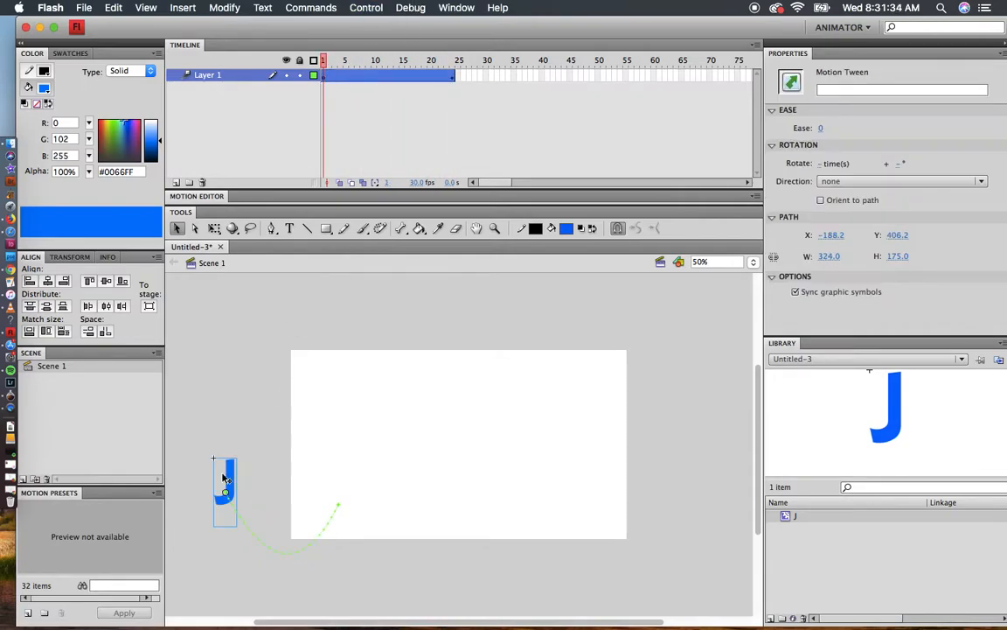
Give the J at frame 1 an Alpha colour effect with lowered opacity so it fades in.
left_click(223, 493)
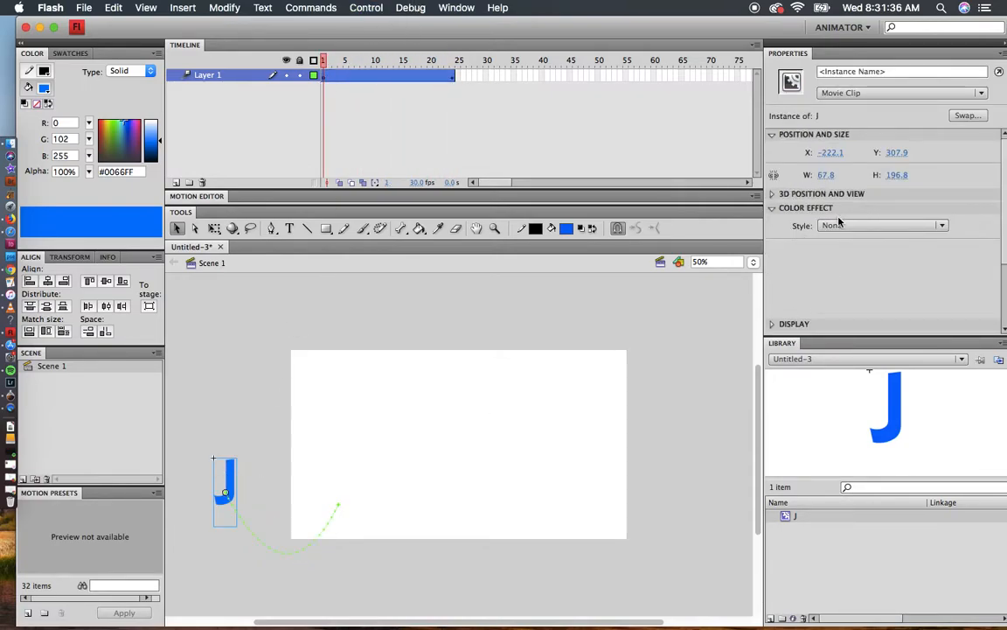
left_click(883, 225)
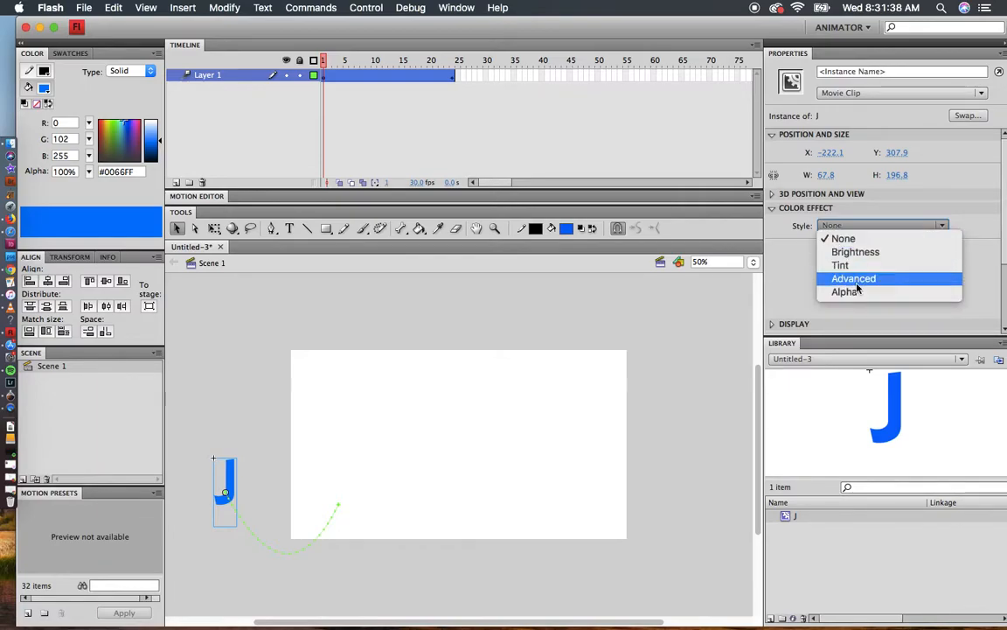
left_click(847, 290)
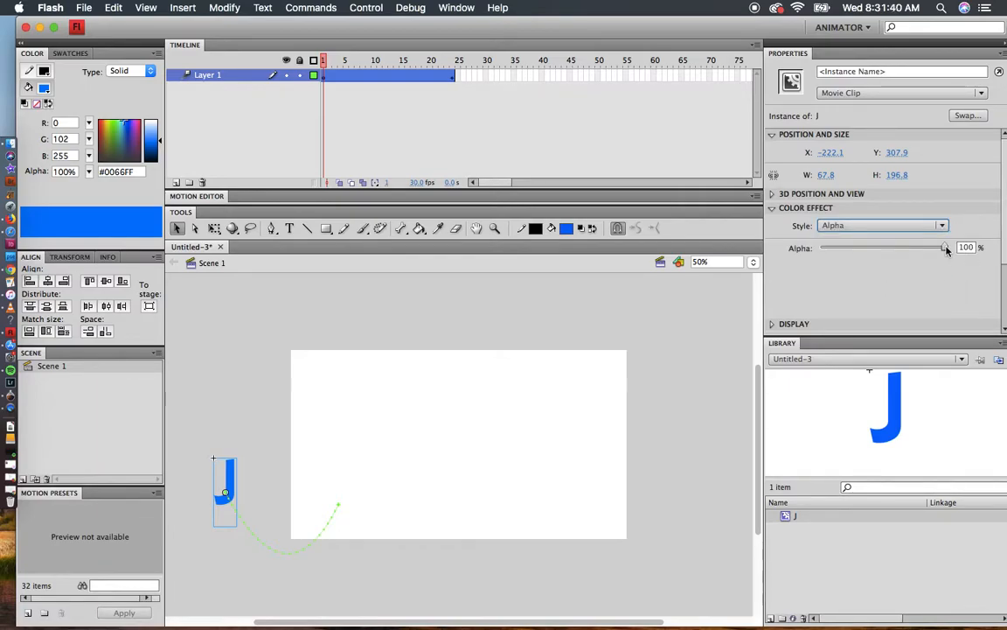
left_click_drag(944, 248, 821, 249)
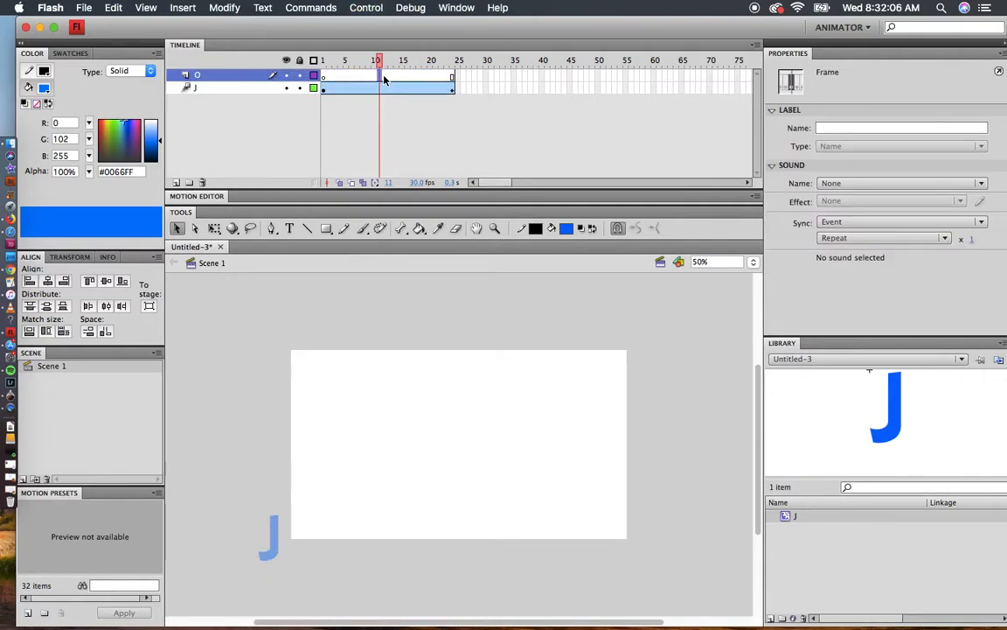
Insert a blank keyframe at frame 15 on the new layer.
left_click(392, 59)
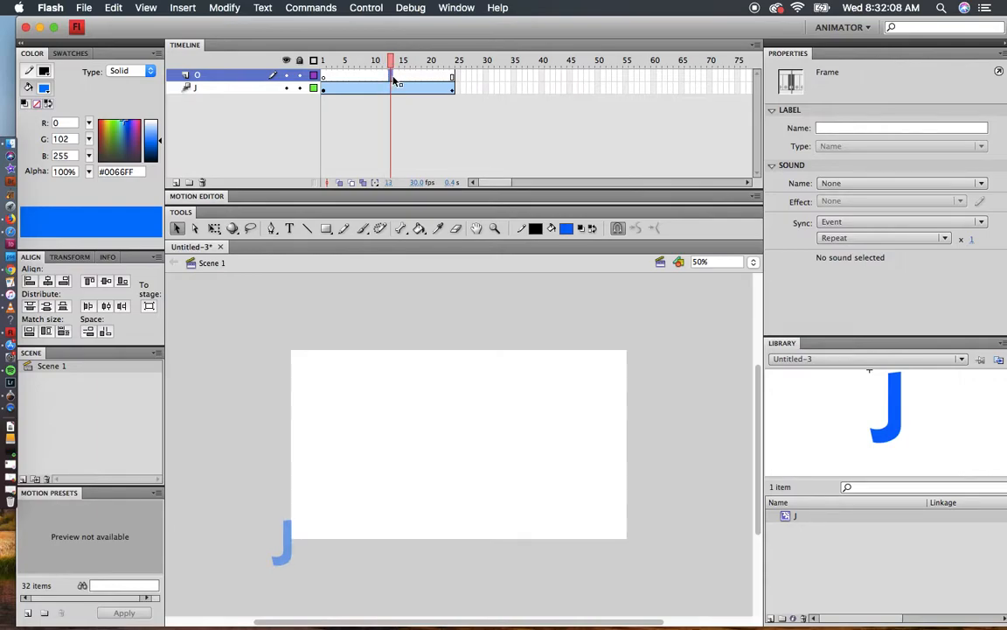
right_click(391, 79)
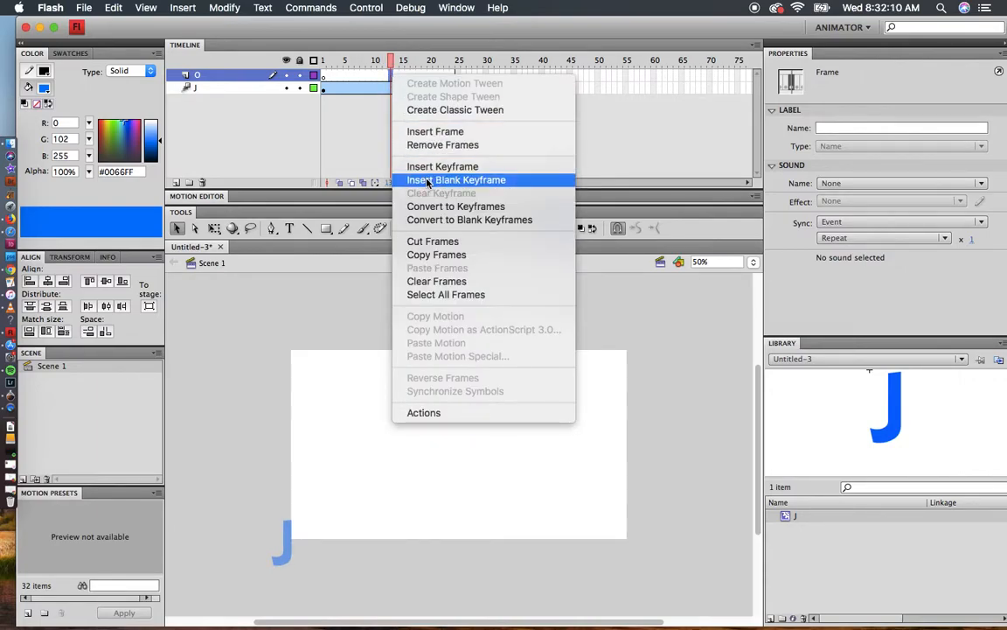
left_click(455, 179)
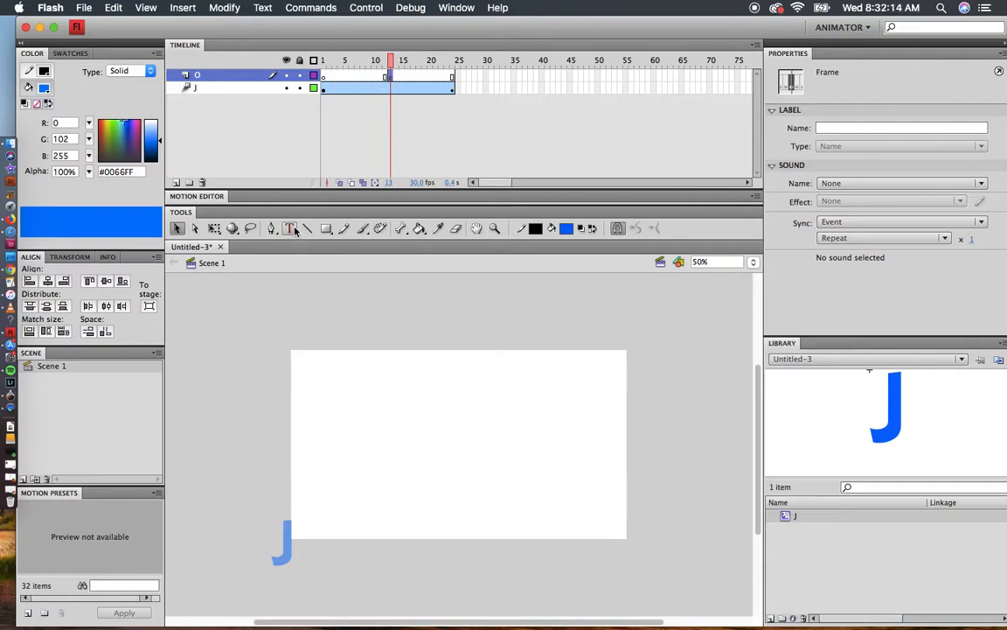
Place a blue O below the stage and convert it to a movie clip symbol named O.
left_click(290, 227)
type("O")
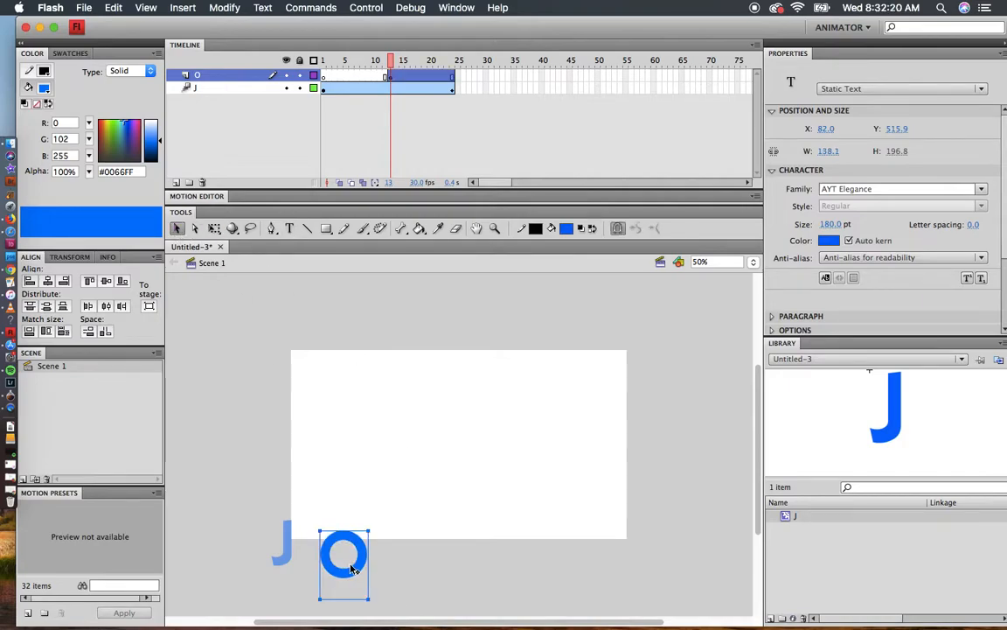
left_click(223, 7)
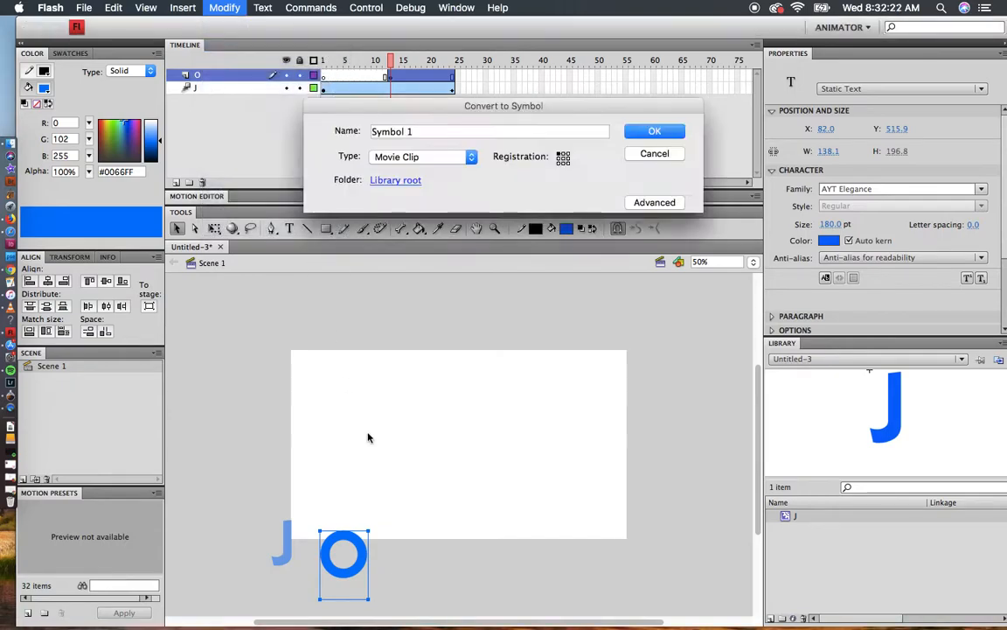
type("O")
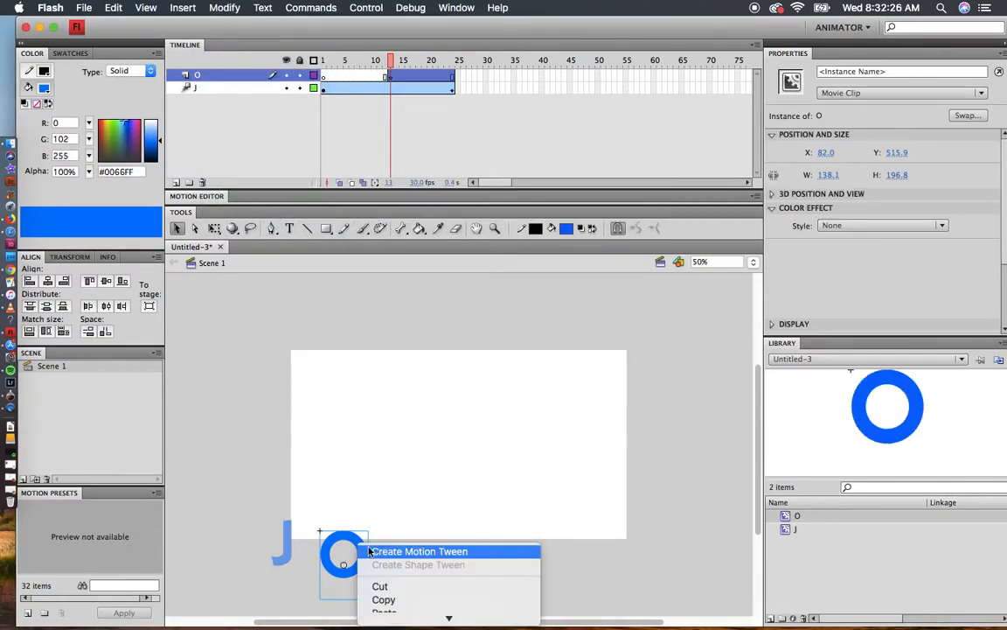
Motion-tween the O so it rises from below the stage to sit beside the J.
left_click(420, 551)
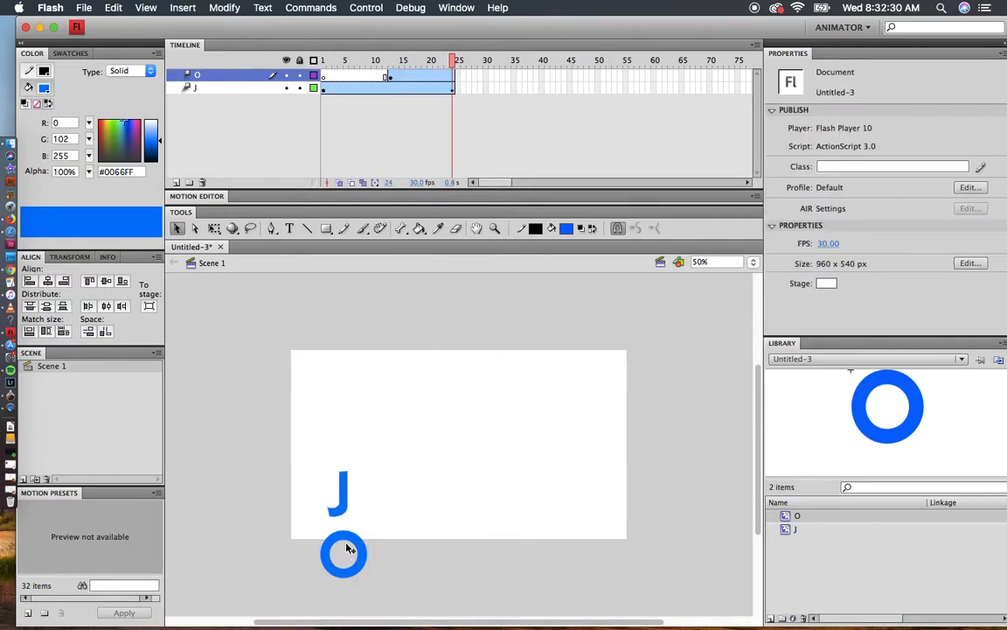
left_click_drag(343, 556, 377, 493)
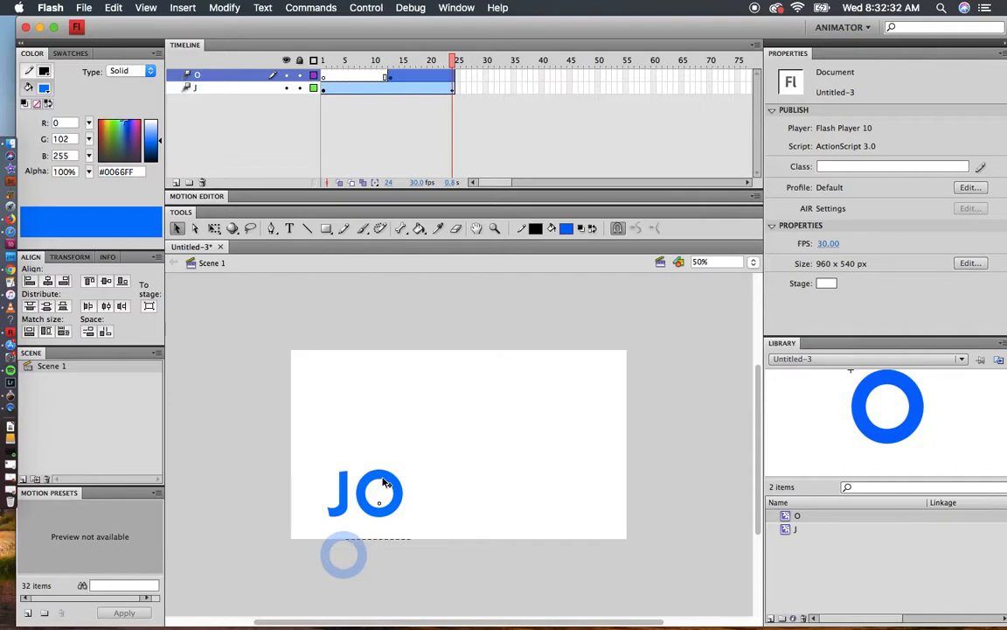
left_click(377, 493)
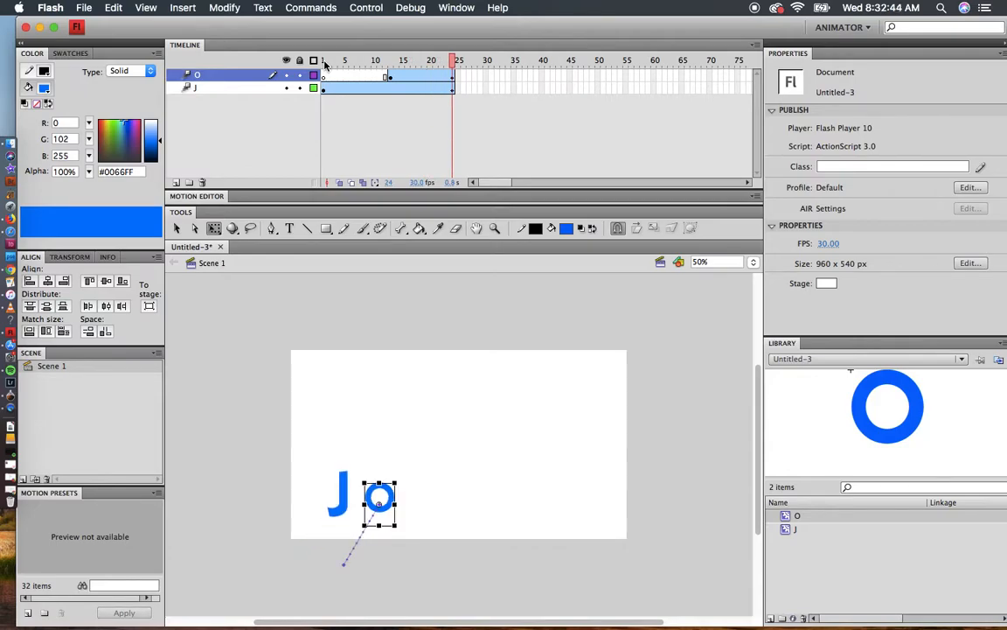
mouse_move(555, 85)
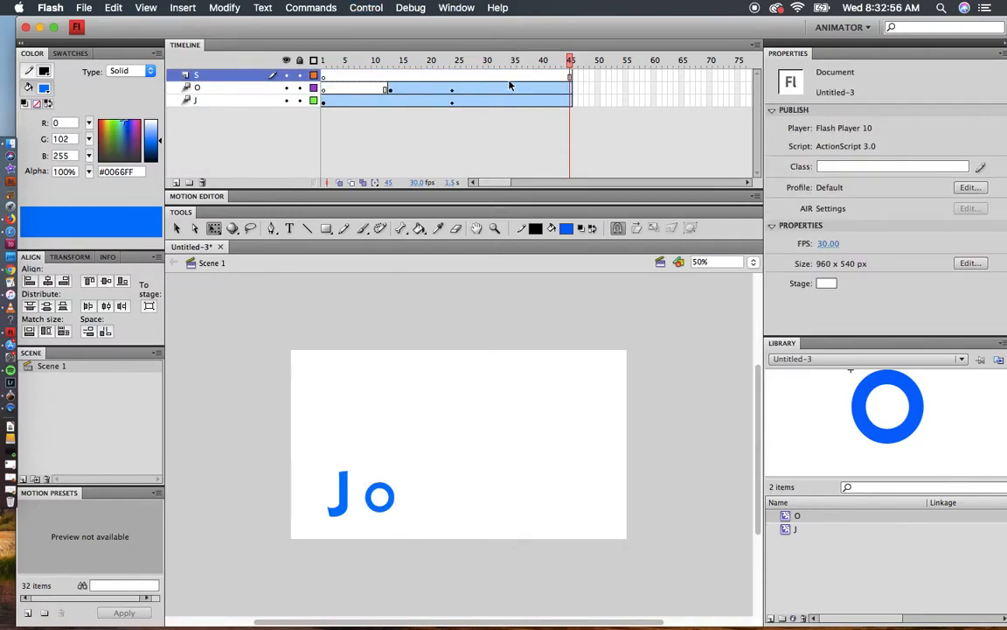
Insert a blank keyframe at frame 30 on the S layer and add a blue S as a movie clip symbol.
right_click(514, 86)
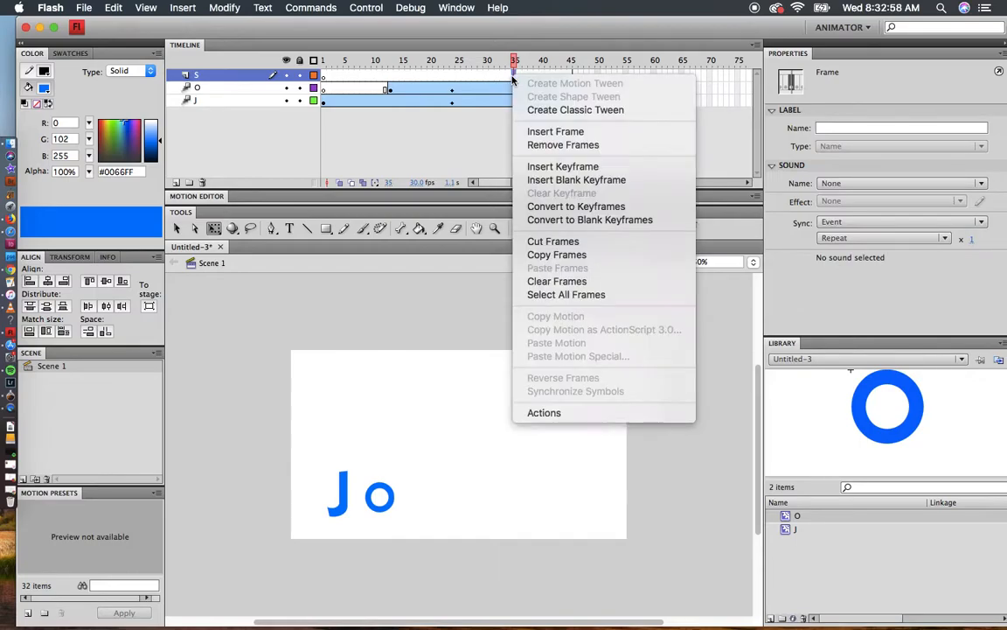
left_click(556, 131)
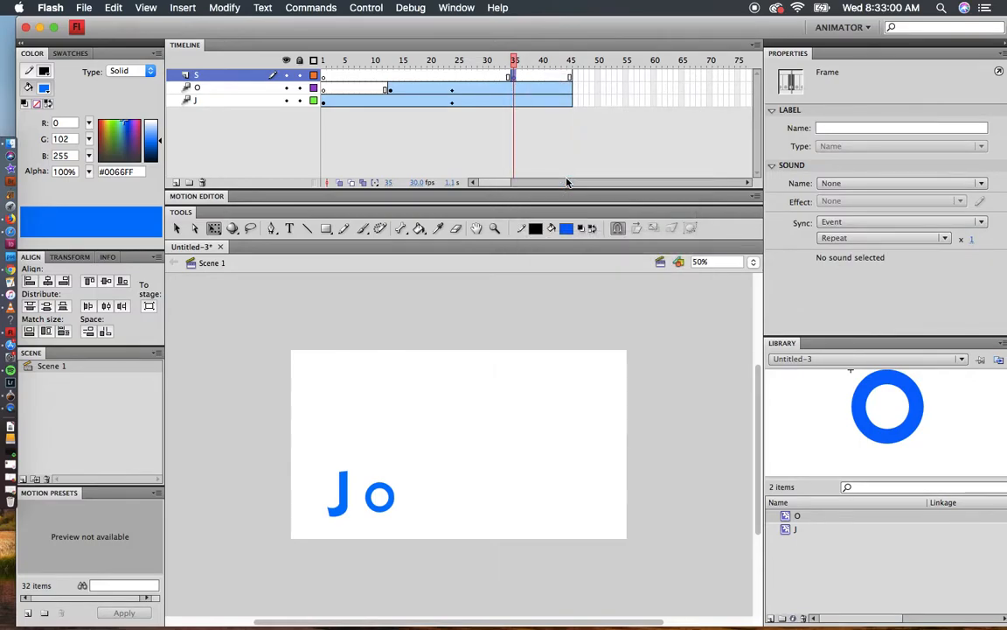
left_click(288, 228)
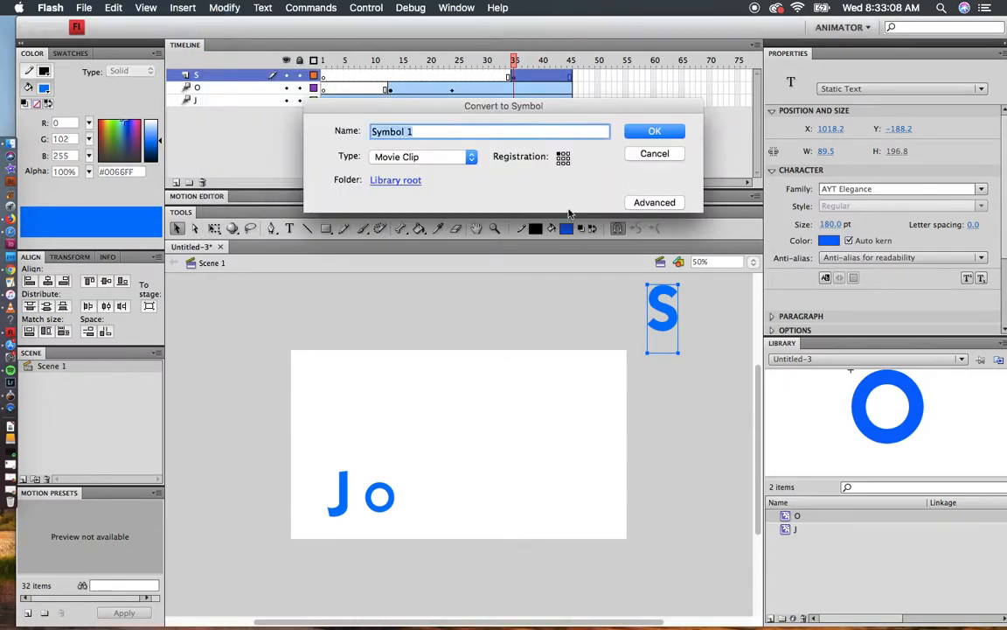
left_click(654, 130)
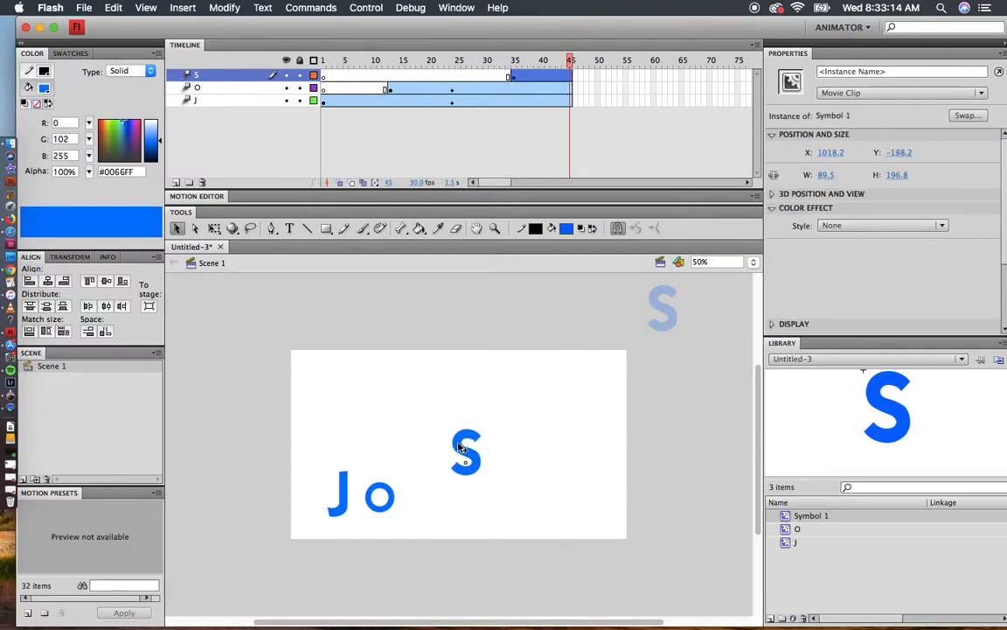
Drag the S down onto the stage so its tween lands it beside the O, spinning twice CCW.
left_click_drag(465, 453, 418, 507)
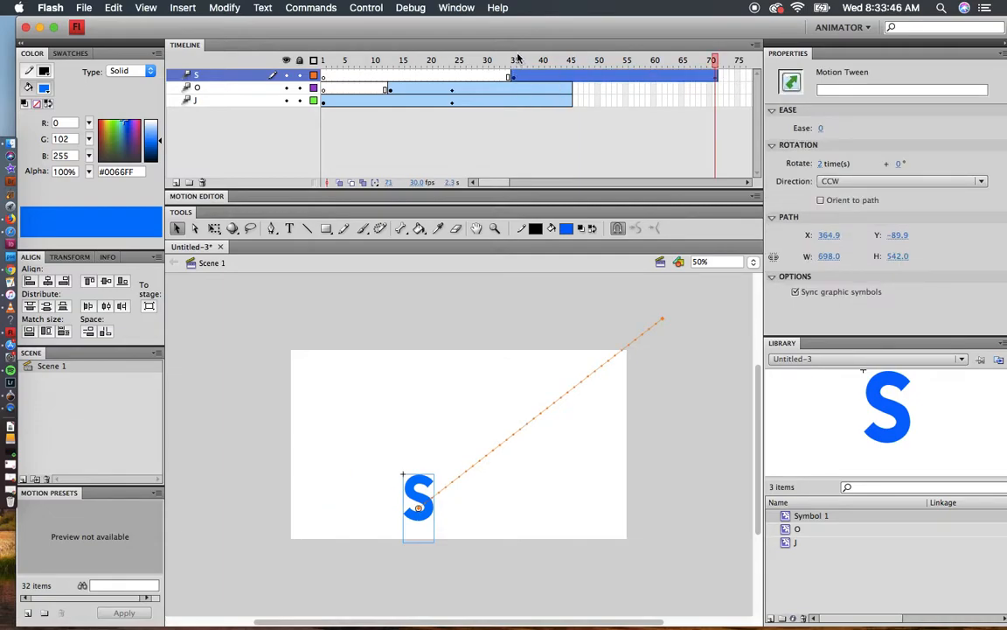
left_click(325, 60)
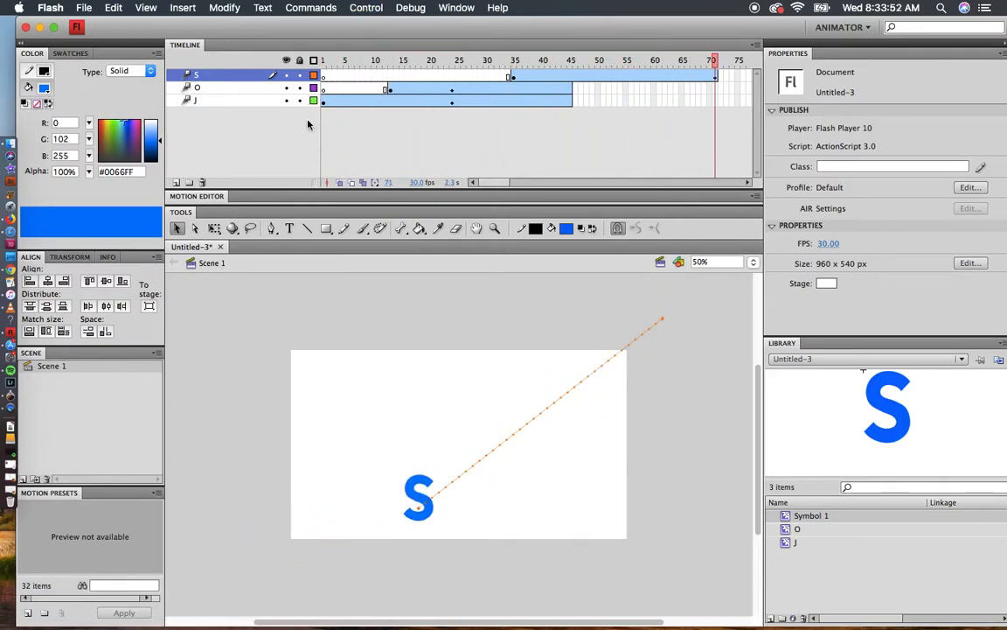
Insert frames at frame 75 on the J and O layers so they match the S layer's length.
right_click(715, 96)
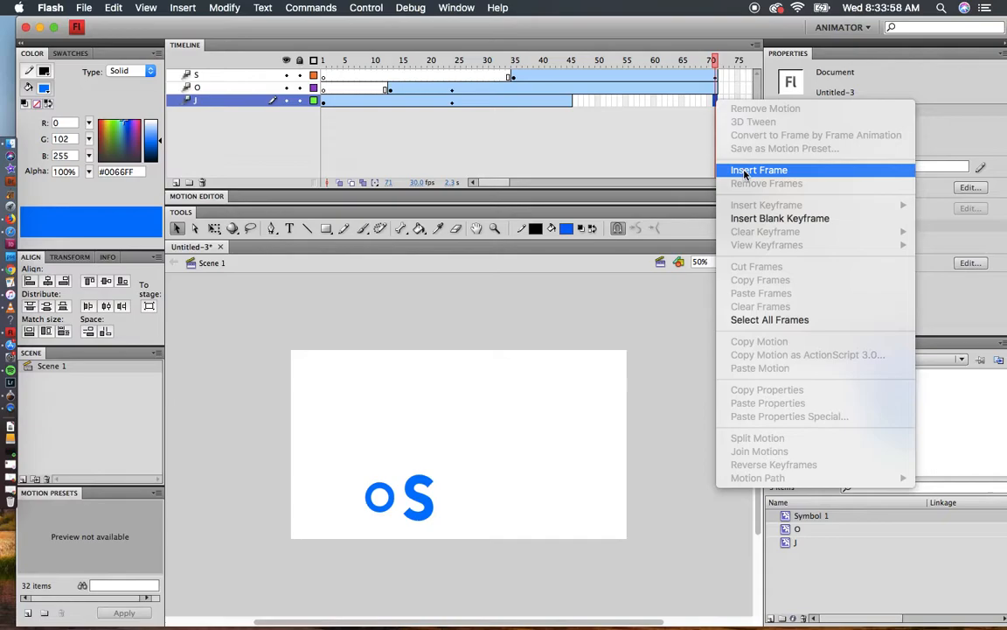
left_click(759, 170)
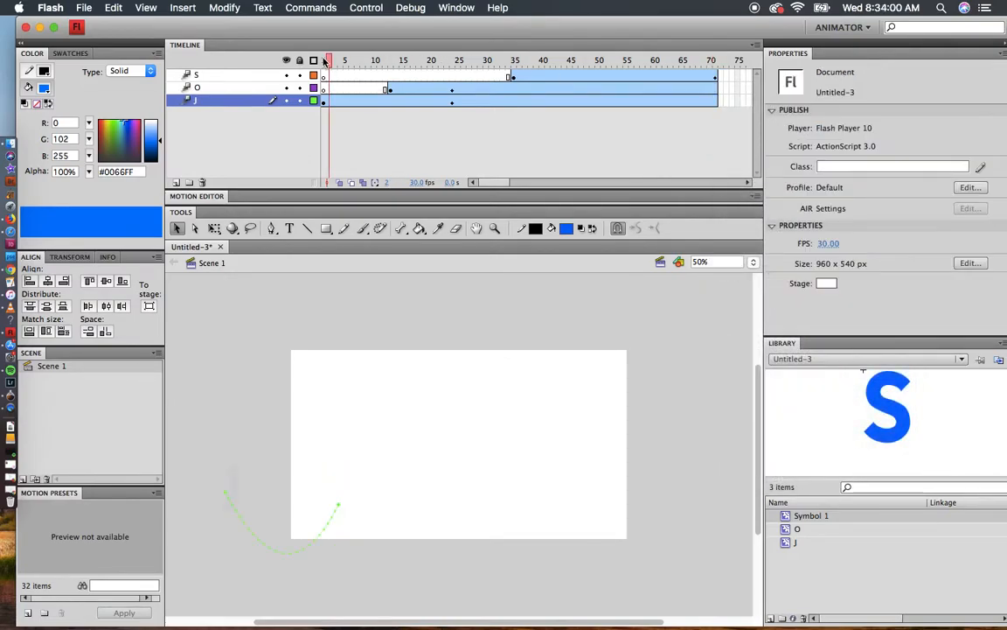